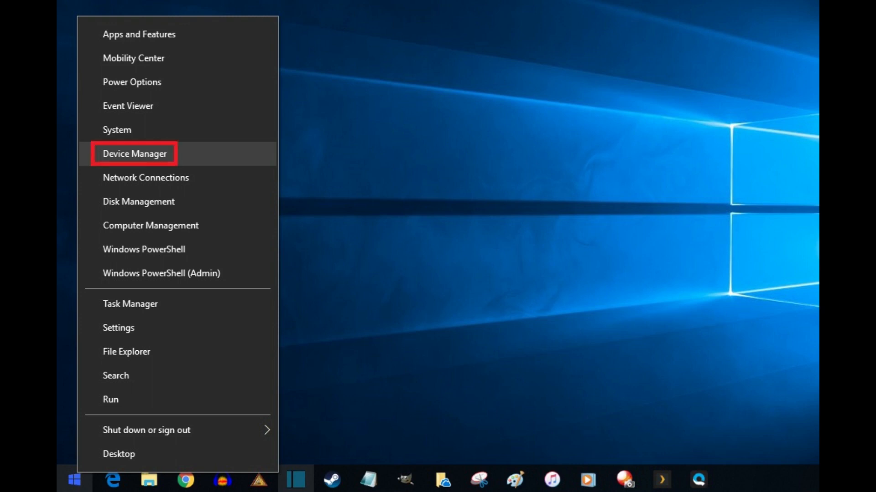
Step: Launch Device Manager from the Start button's quick link menu
click(134, 154)
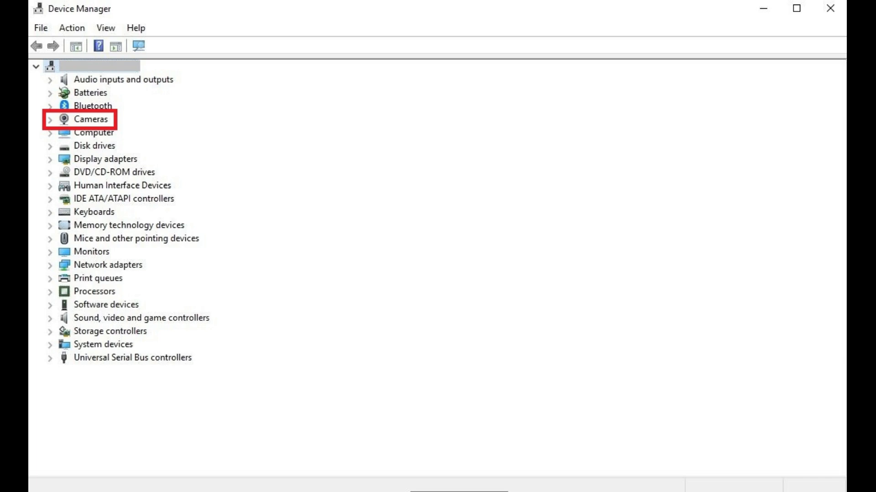
Step: Expand Cameras and select the USB2.0 UVC HD Webcam
click(50, 119)
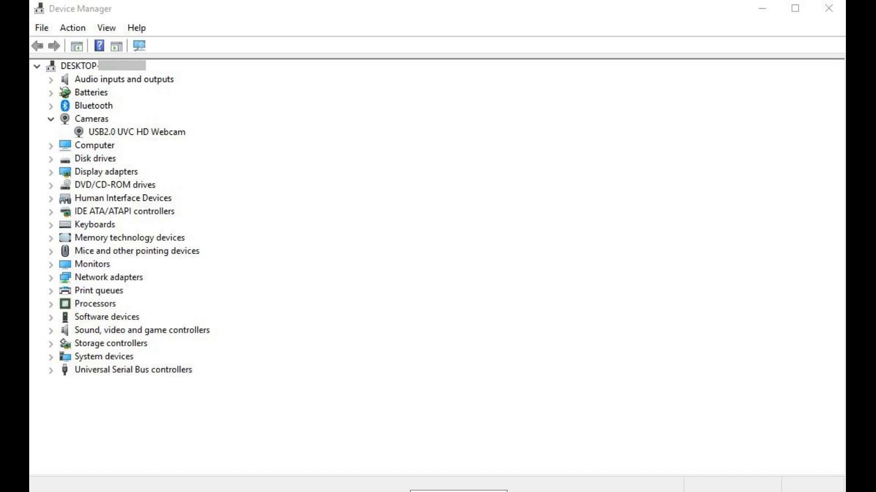
click(134, 132)
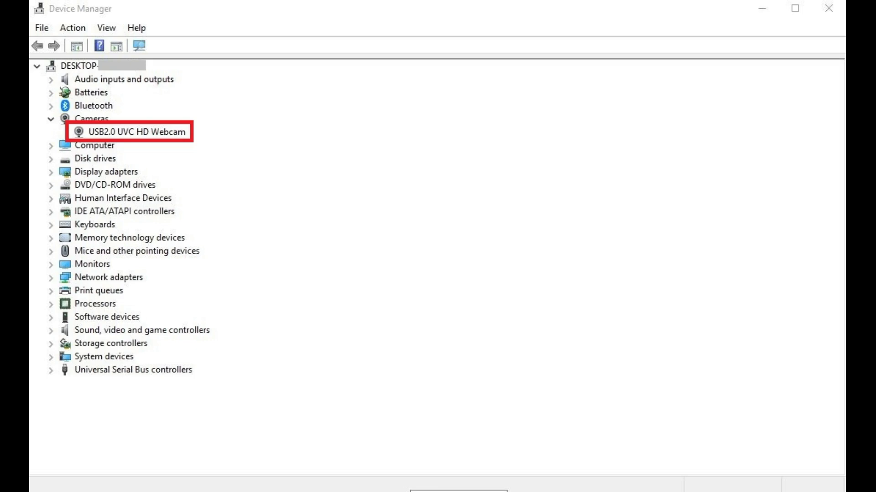
Step: Choose Disable device from the USB2.0 UVC HD Webcam's context menu
right_click(134, 132)
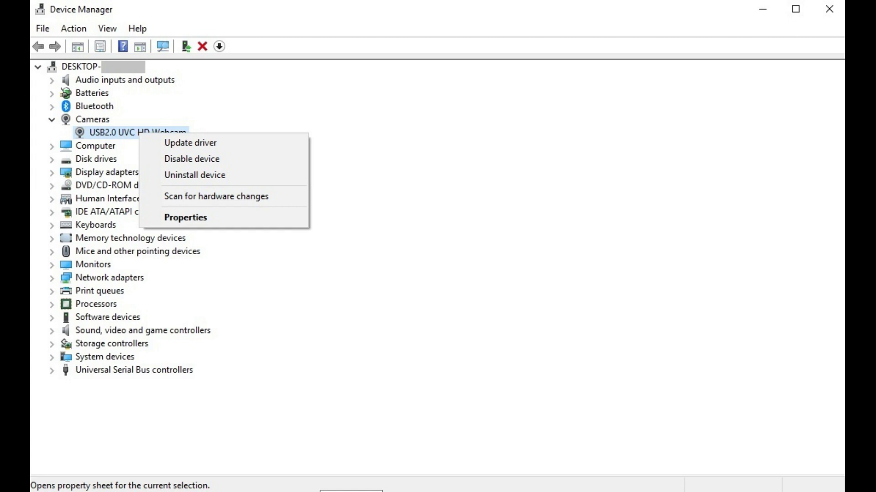
mouse_move(191, 159)
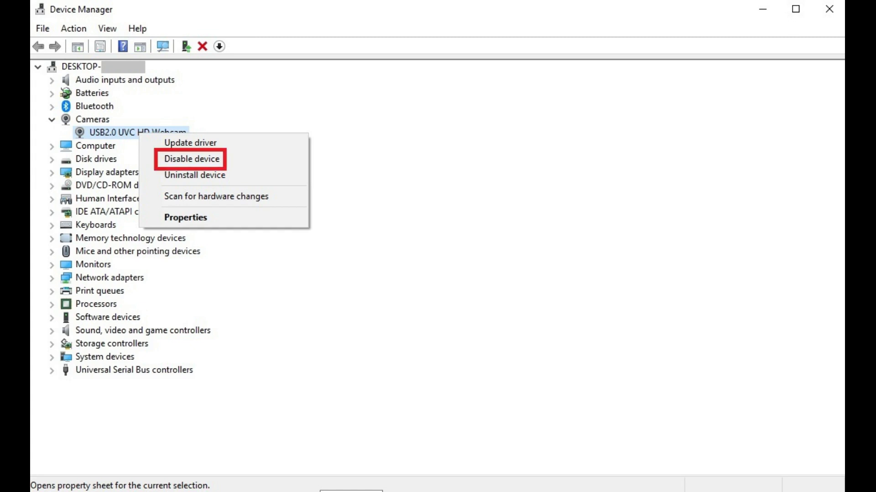
click(191, 159)
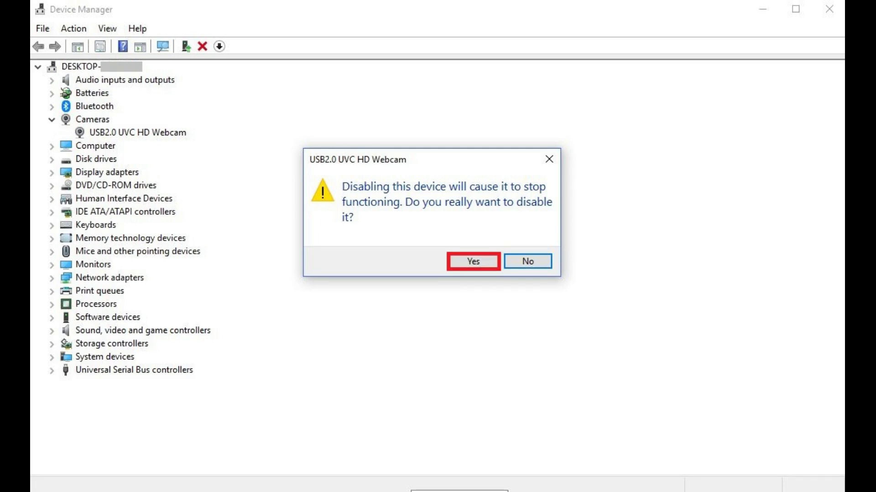
Step: Confirm disabling the webcam, then bring up its context menu showing Enable device
click(472, 261)
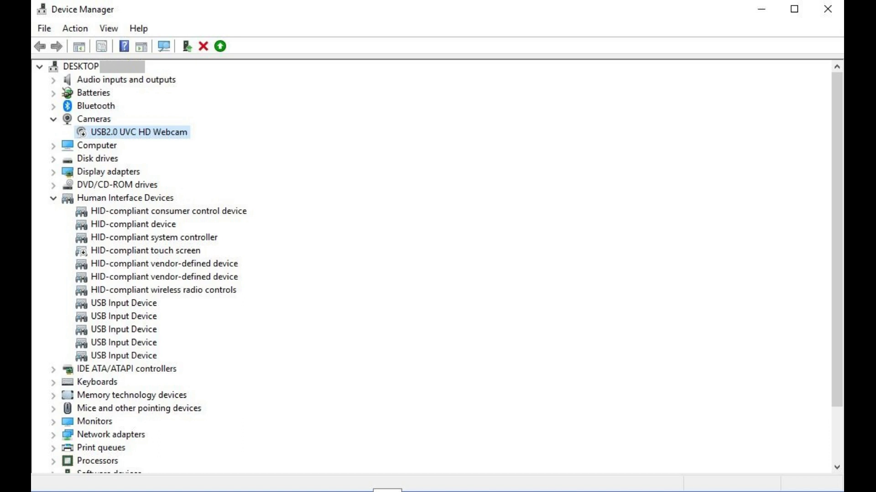
right_click(131, 131)
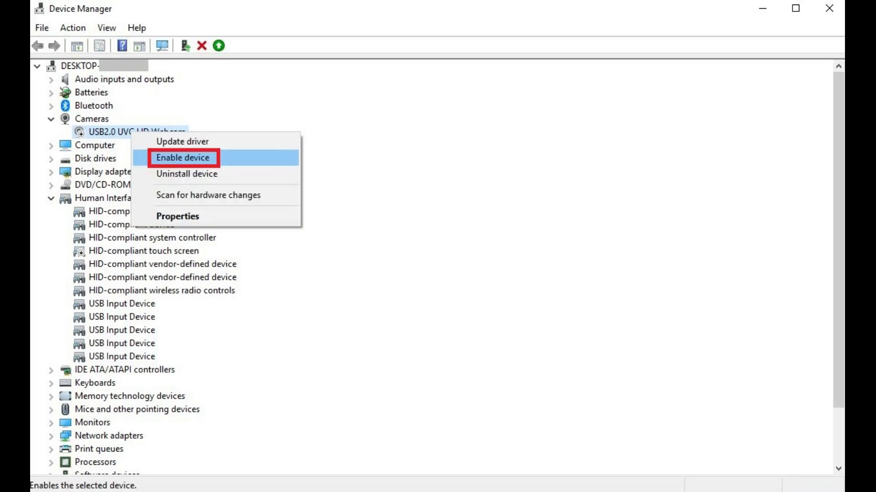